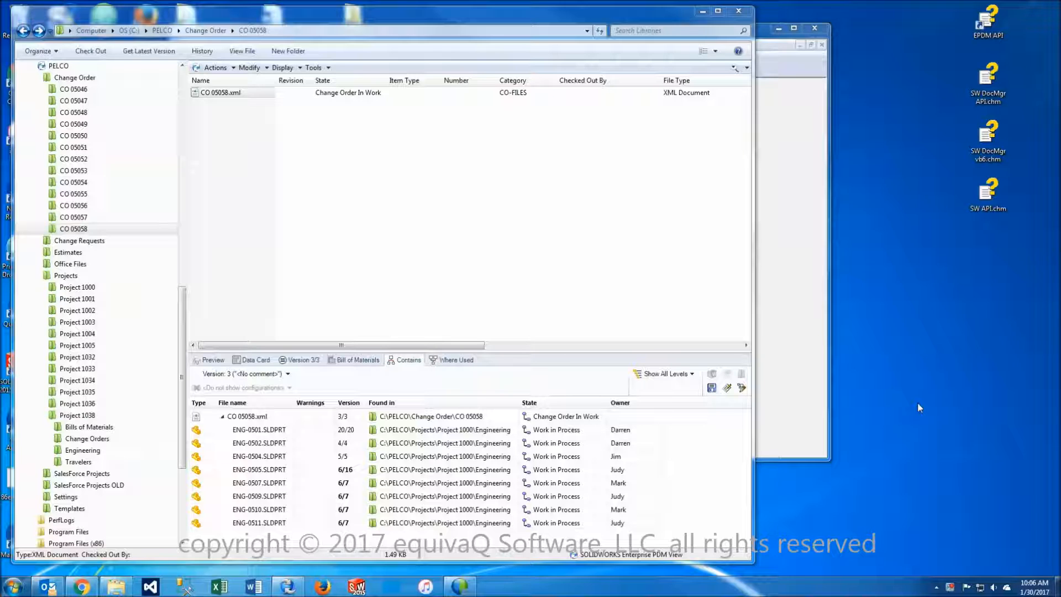
mouse_move(900, 420)
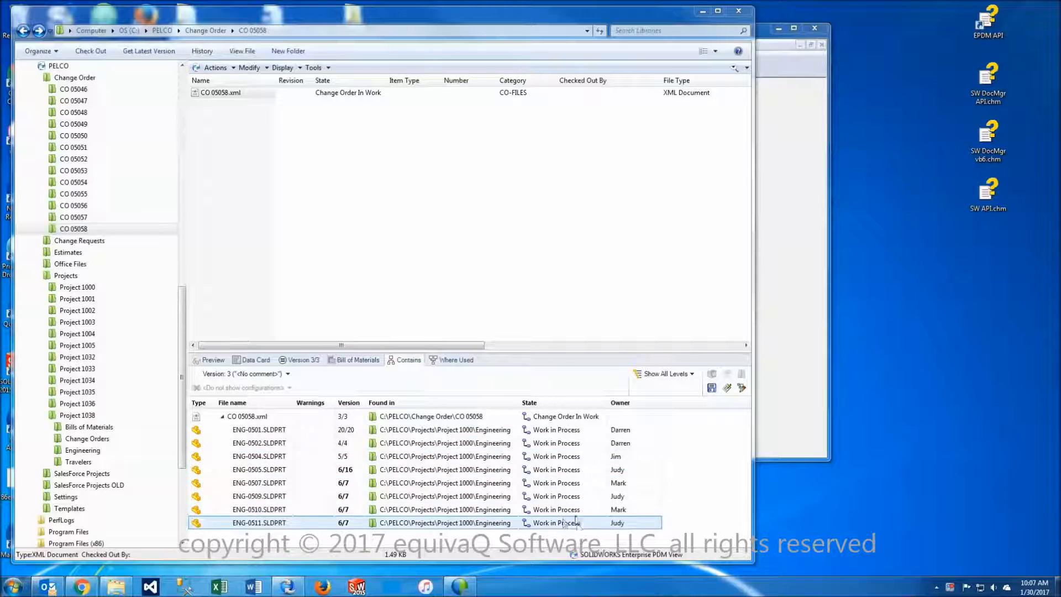
- Check that parts ENG-0511 and ENG-0501 under CO 05058 show Work in Process
left_click(258, 429)
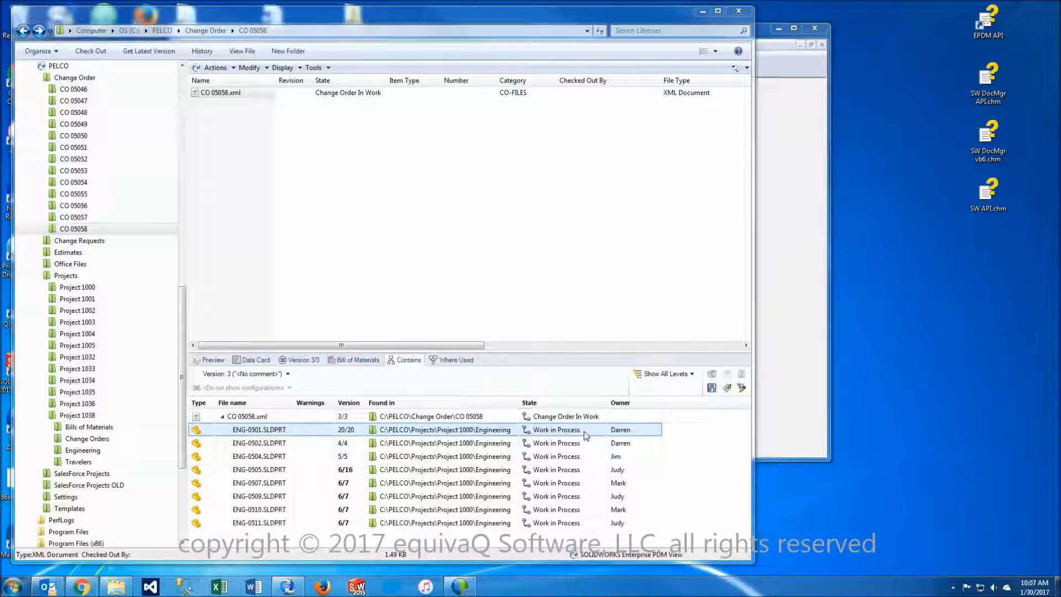
left_click(259, 456)
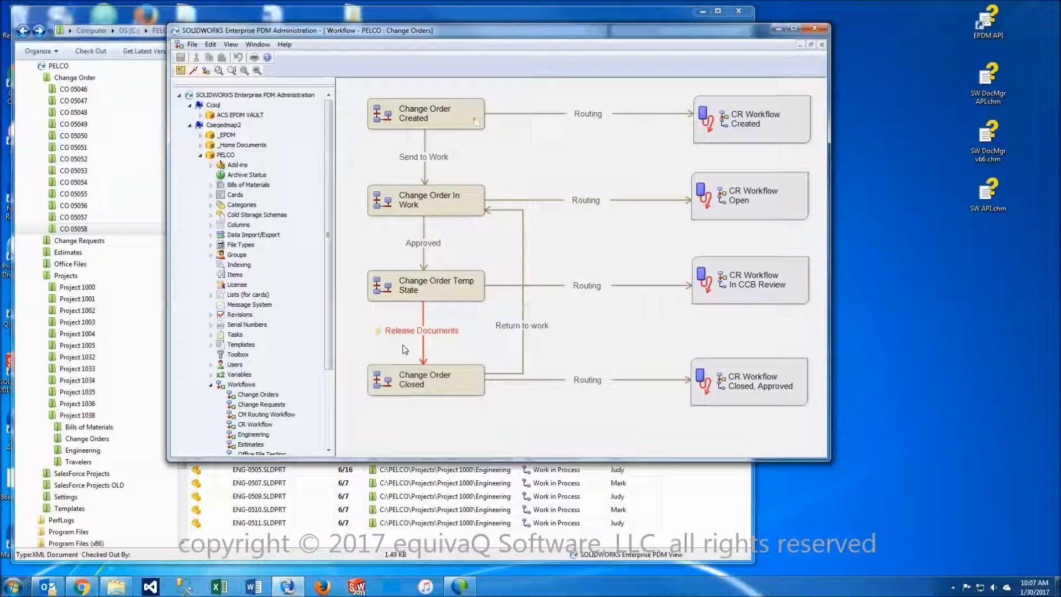
- Review the Engineering and Change Orders workflow diagrams and the Approved transition
left_click(253, 433)
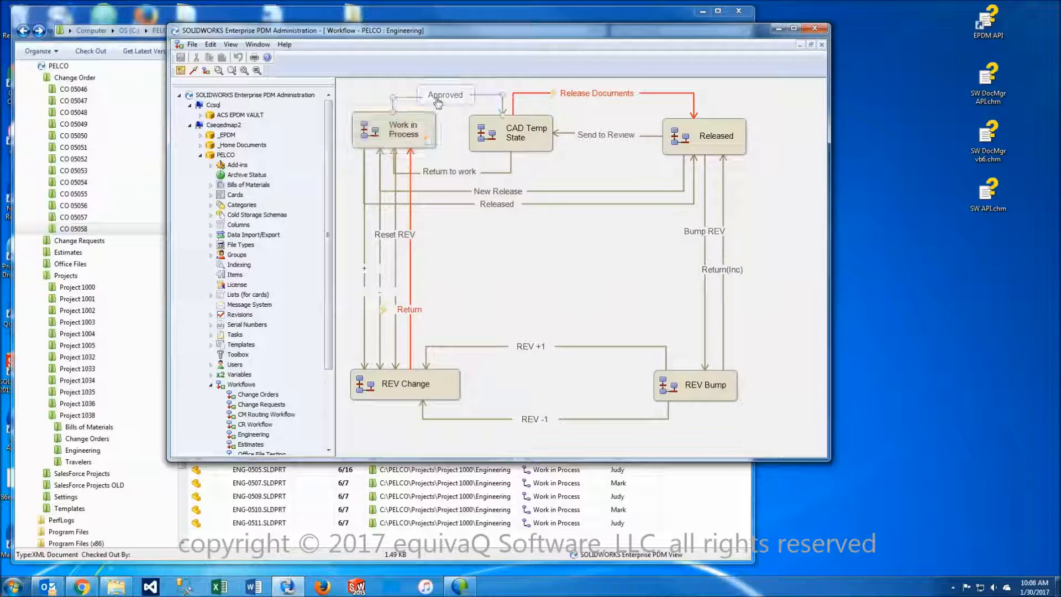
left_click(257, 393)
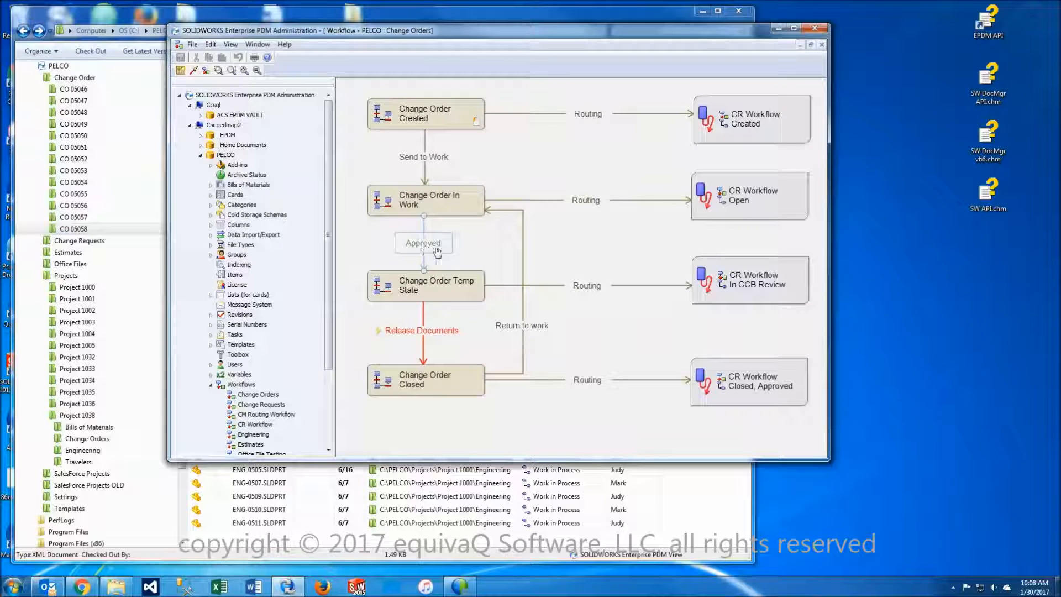
left_click(252, 433)
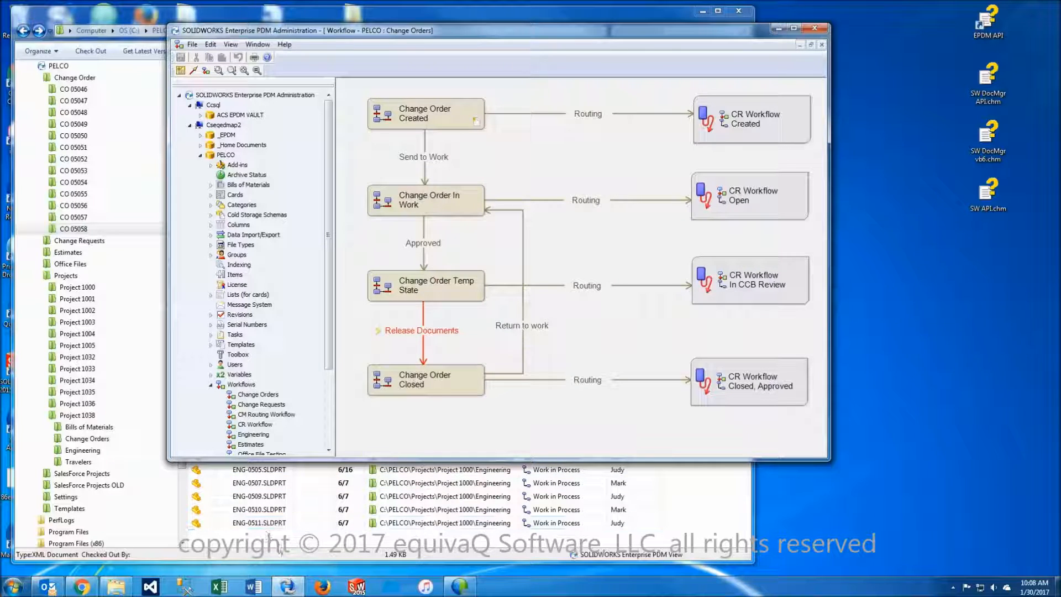
- Start the Change State > Approved transition on CO 05058.xml
right_click(218, 92)
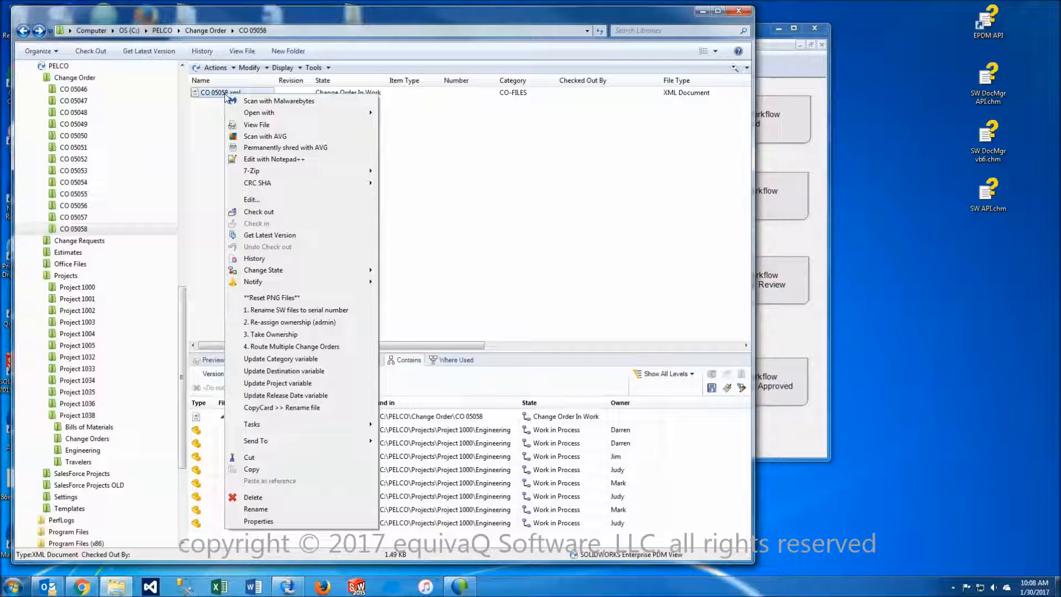
mouse_move(263, 269)
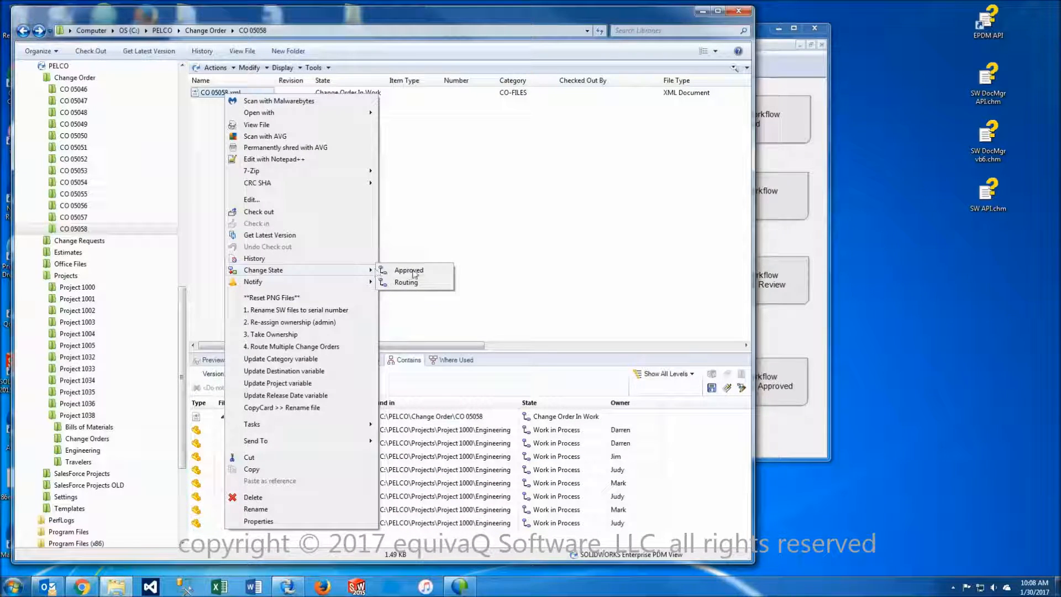
left_click(409, 270)
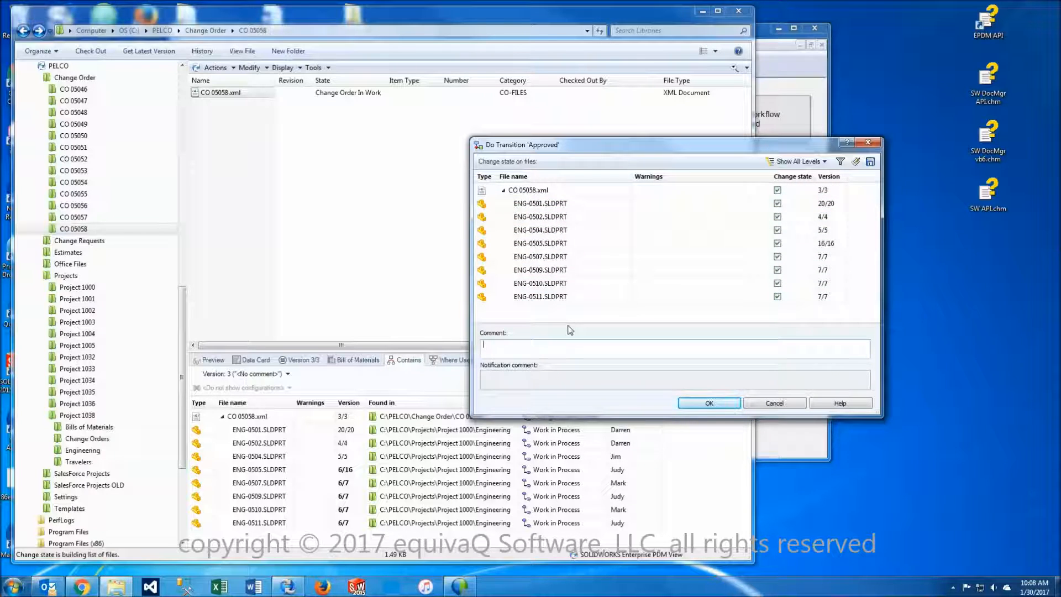
mouse_move(603, 378)
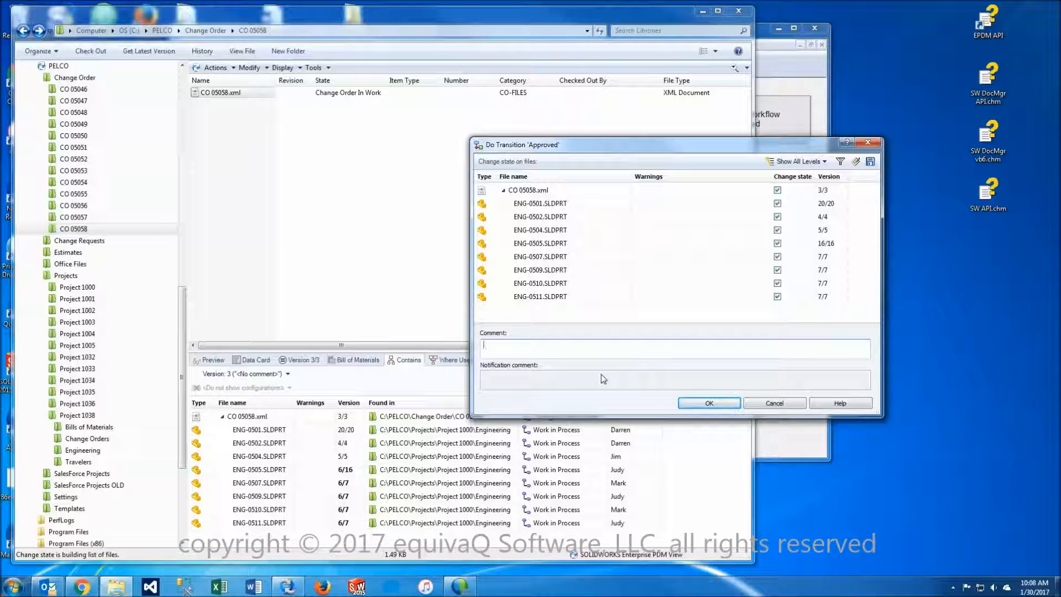
- Submit the Approved transition for CO 05058 and its eight parts with comment 'Approved'
type("Approved")
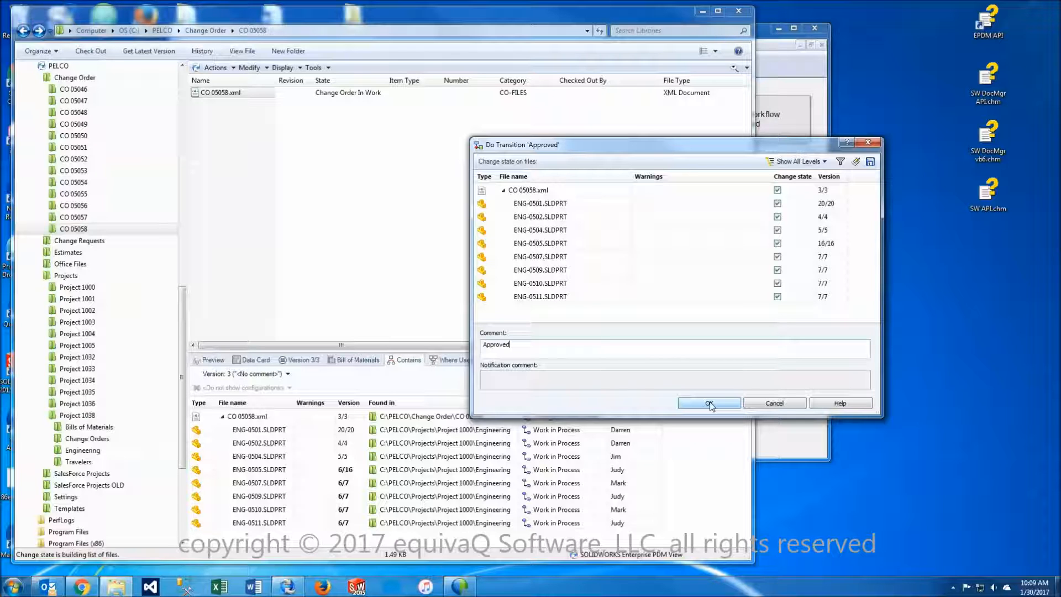
left_click(709, 403)
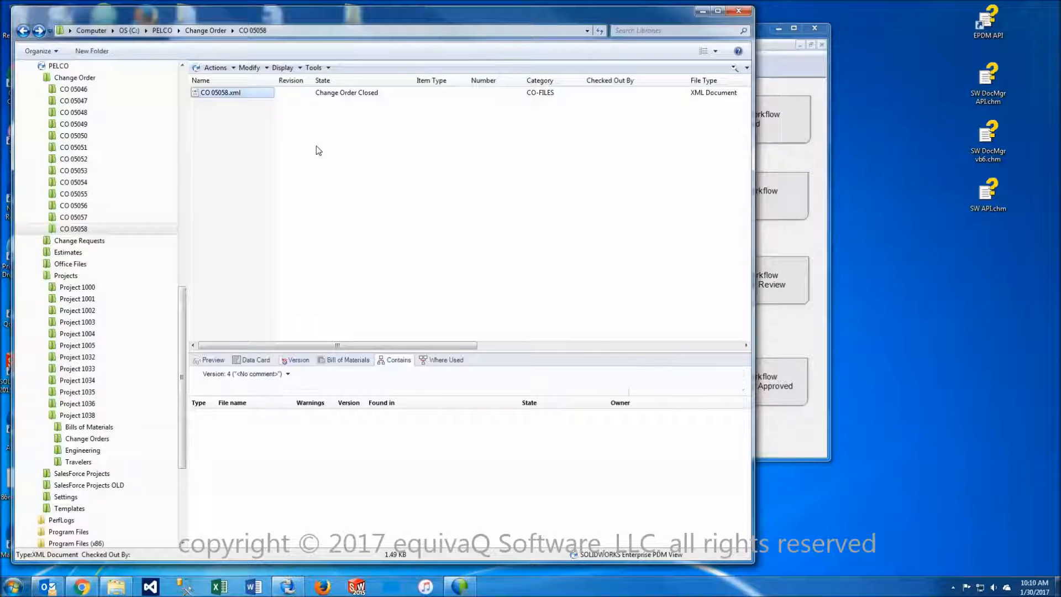
- Verify in Contains that parts ENG-0511 and ENG-0502 now show Released at new versions
left_click(398, 361)
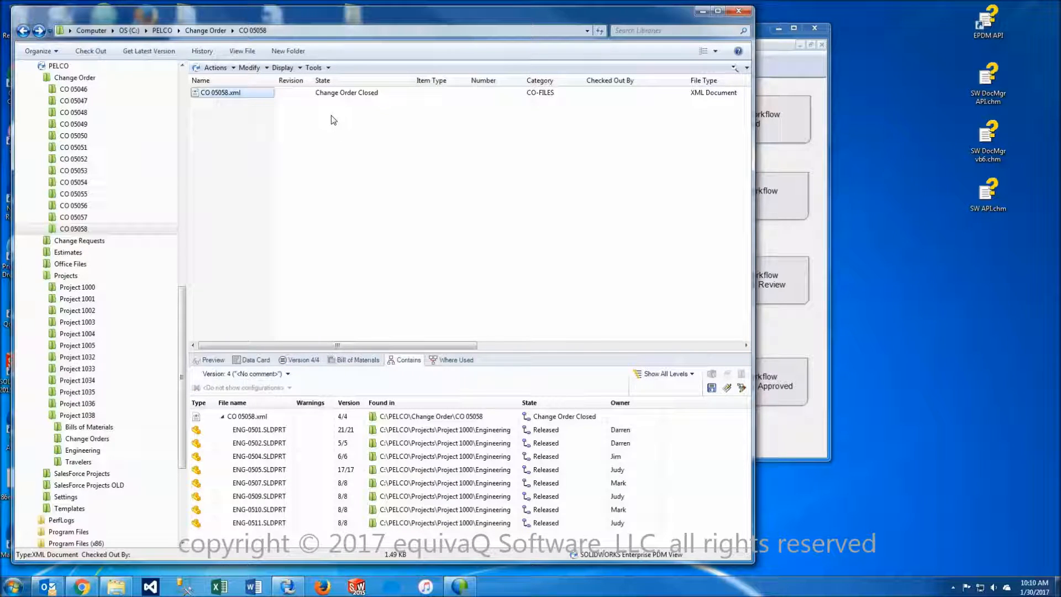
left_click(258, 521)
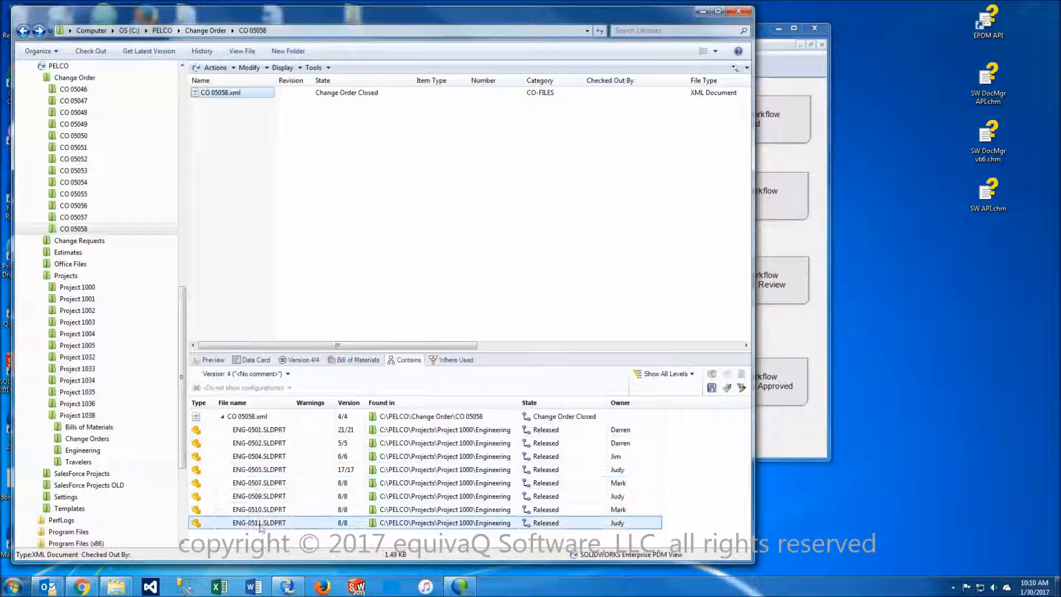
left_click(258, 442)
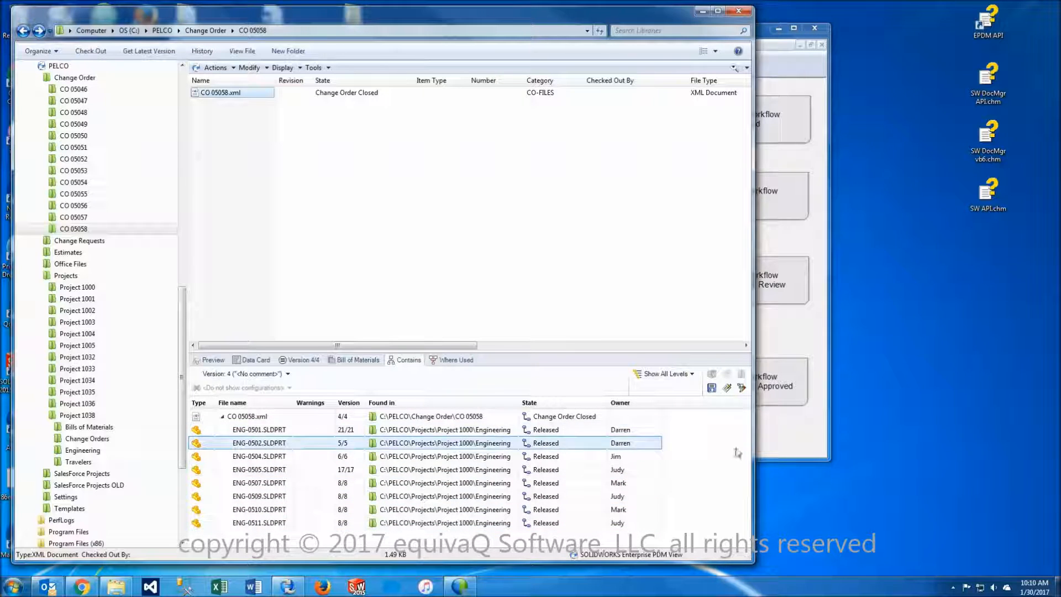